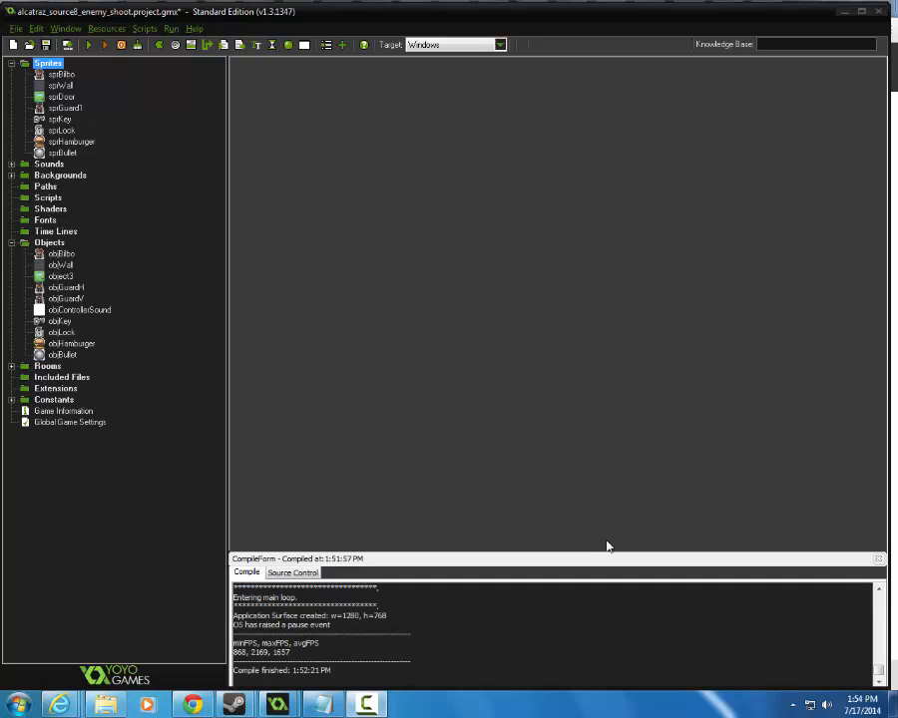
mouse_move(120, 311)
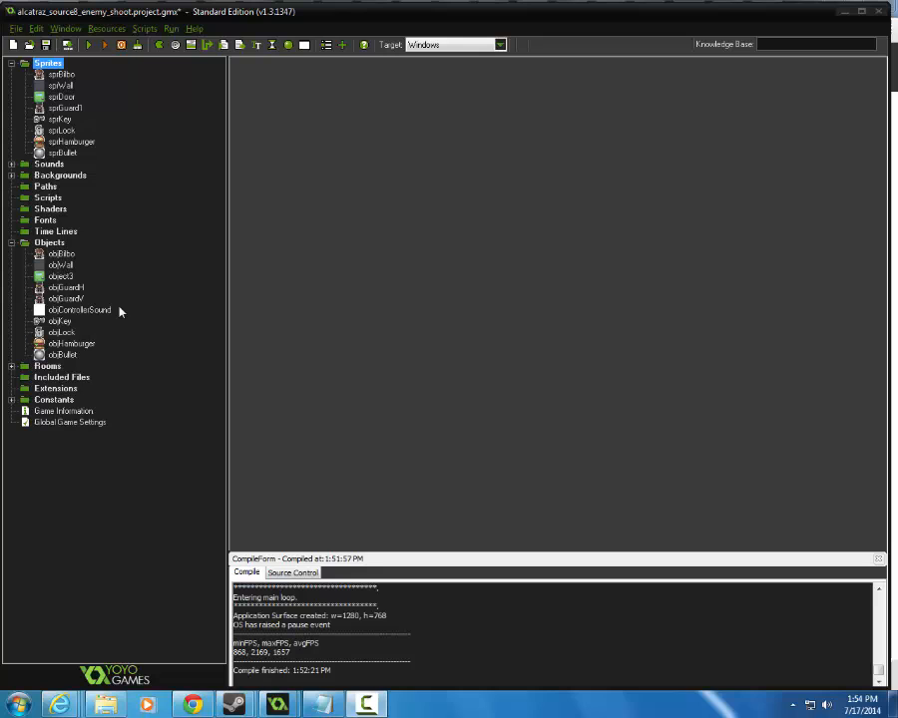
Select objGuardH in the resource tree and open its Object Properties
left_click(62, 152)
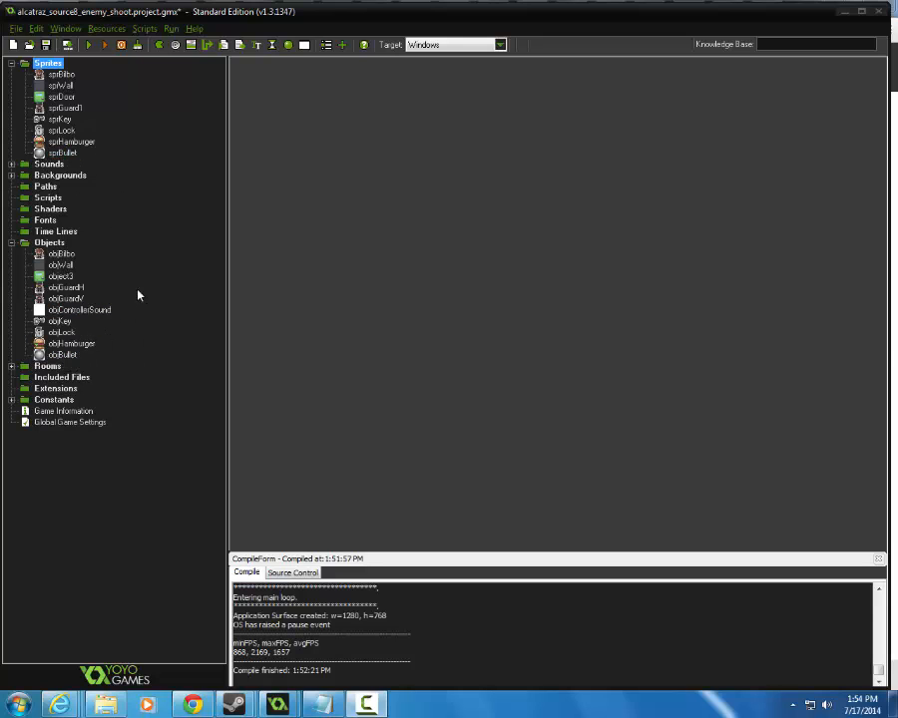
double_click(66, 298)
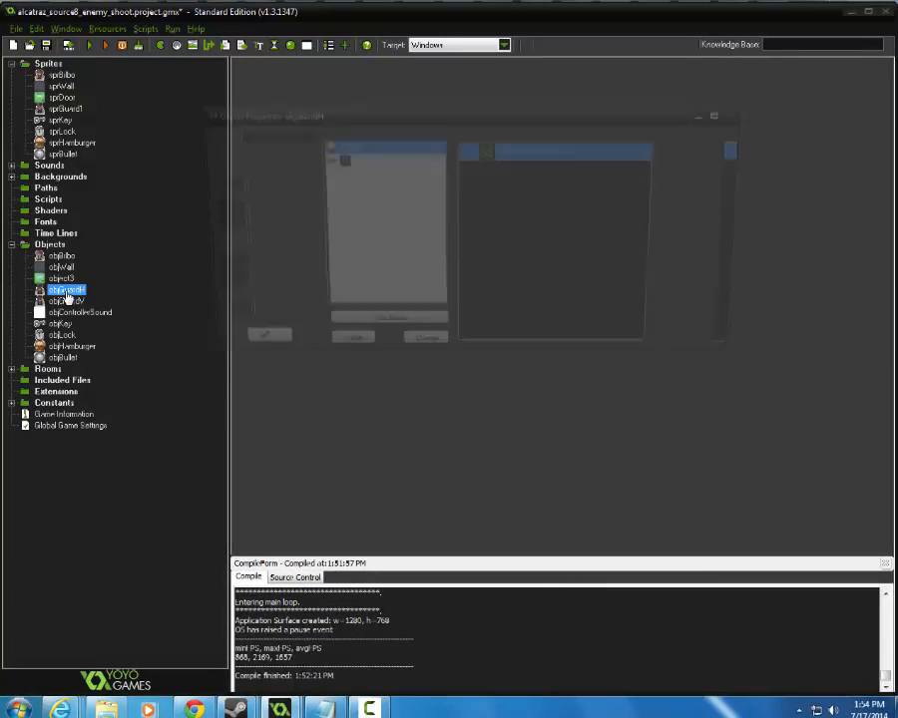
Add a plain Step event to objGuardH
double_click(66, 289)
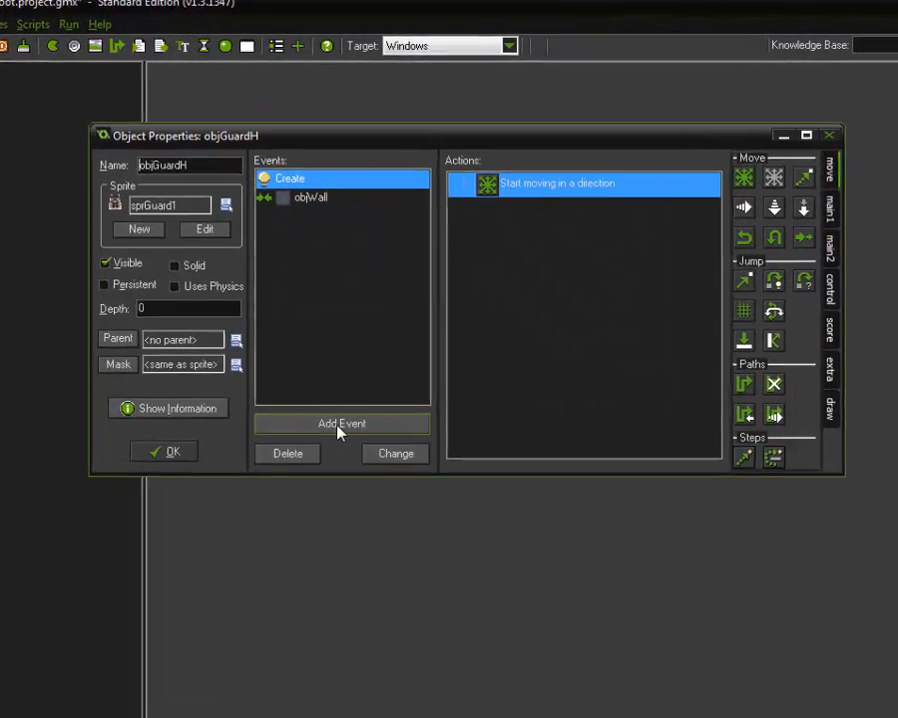
left_click(341, 423)
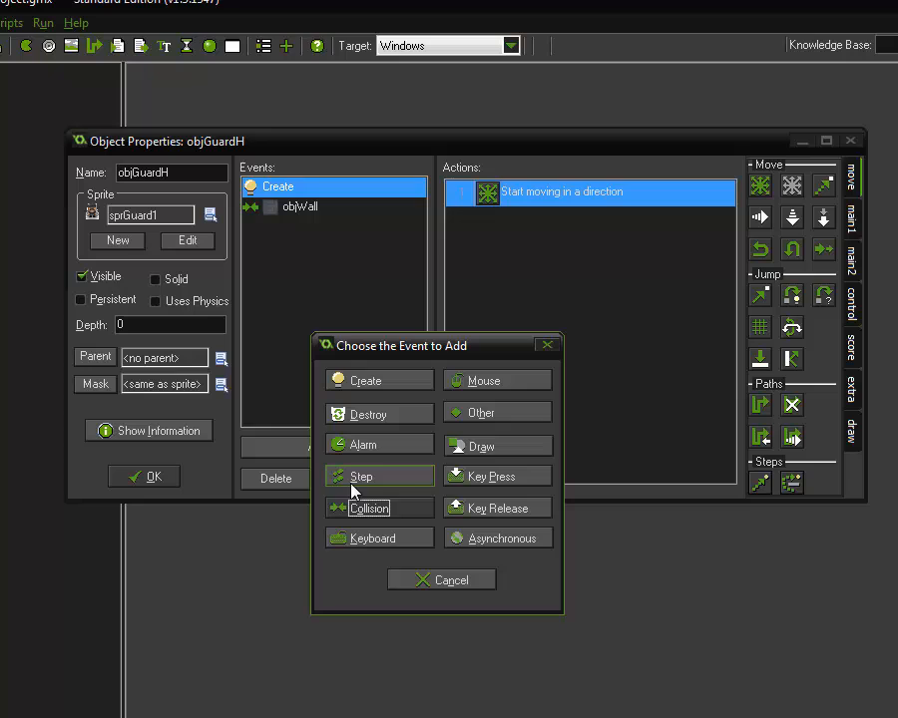
left_click(362, 476)
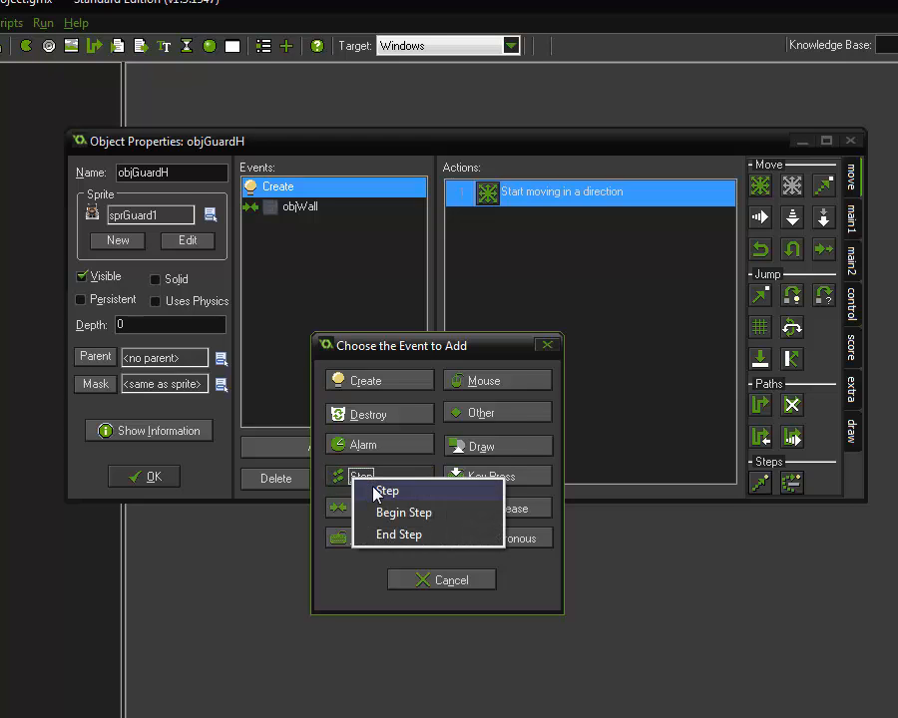
left_click(387, 491)
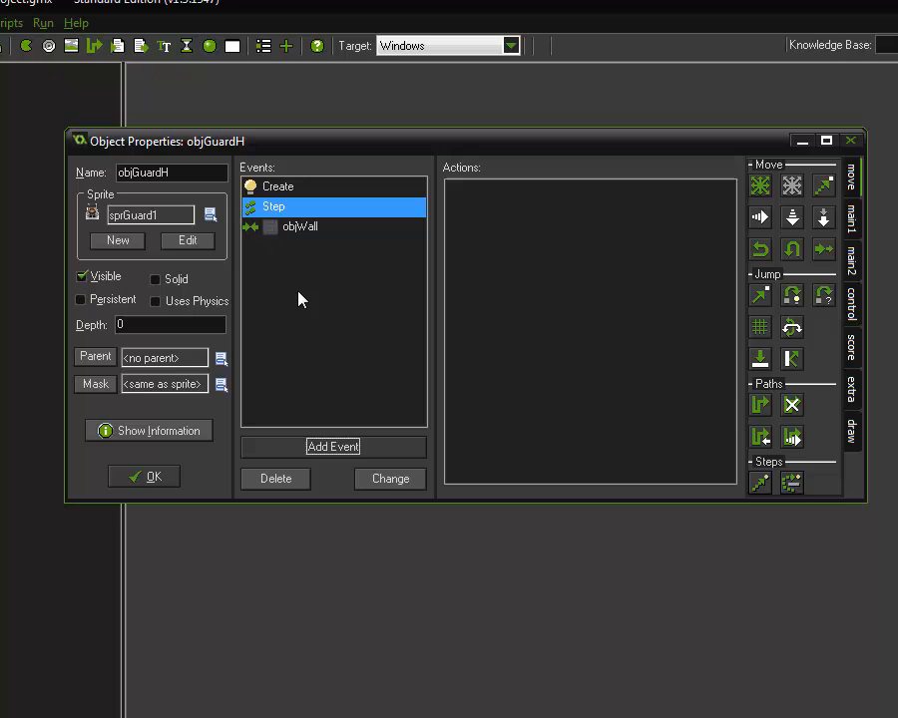
mouse_move(484, 279)
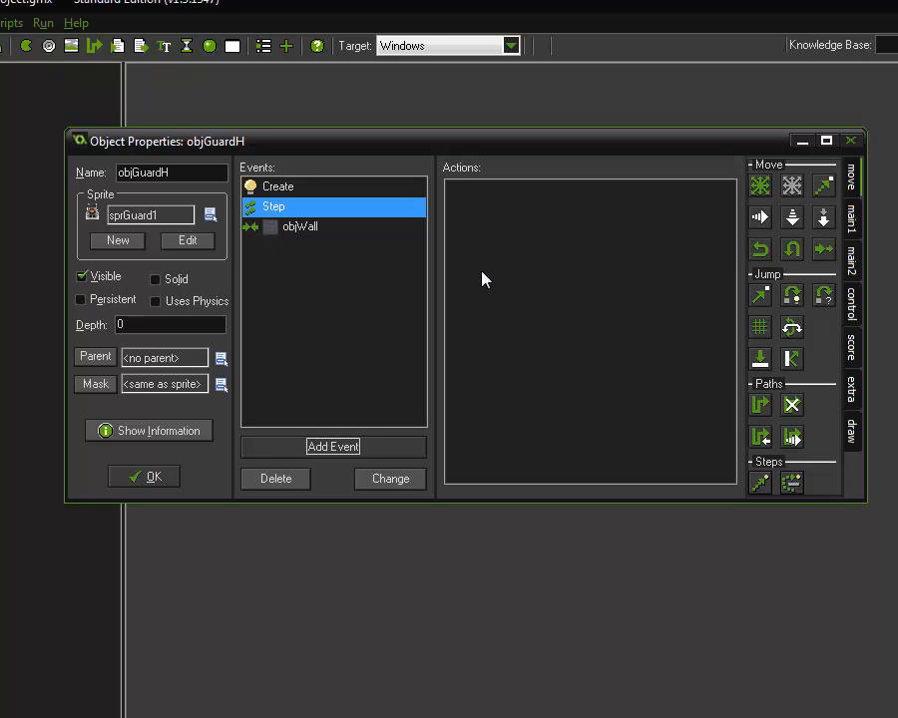
mouse_move(318, 228)
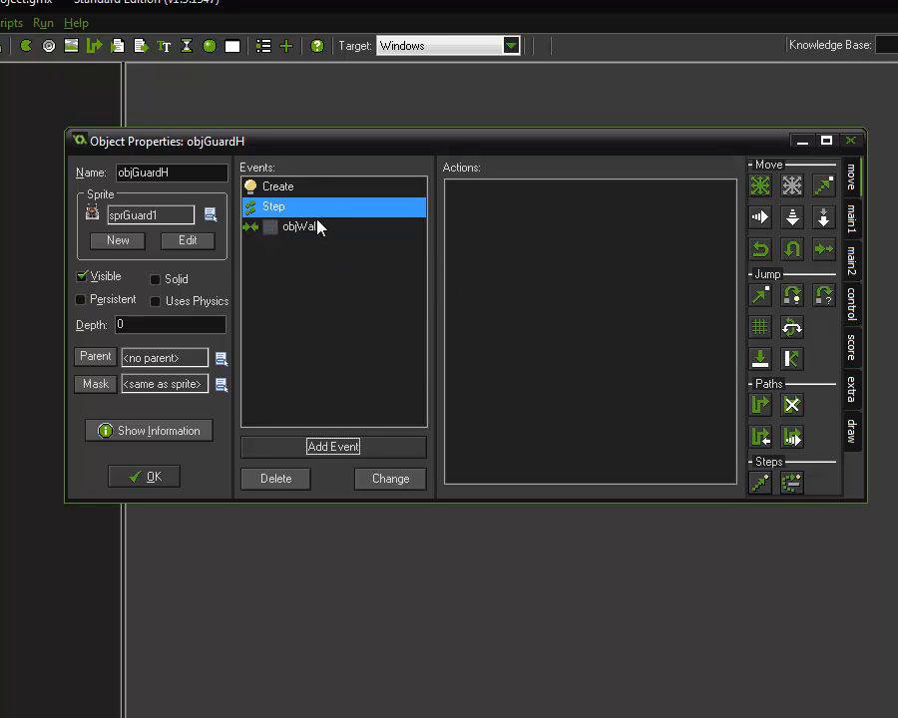
mouse_move(312, 207)
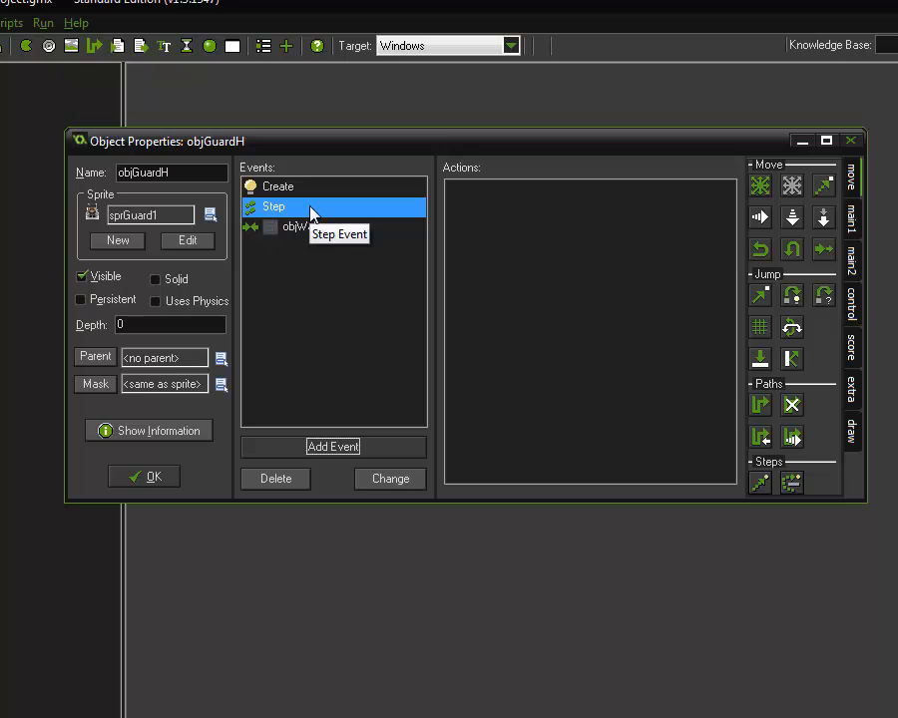
mouse_move(260, 217)
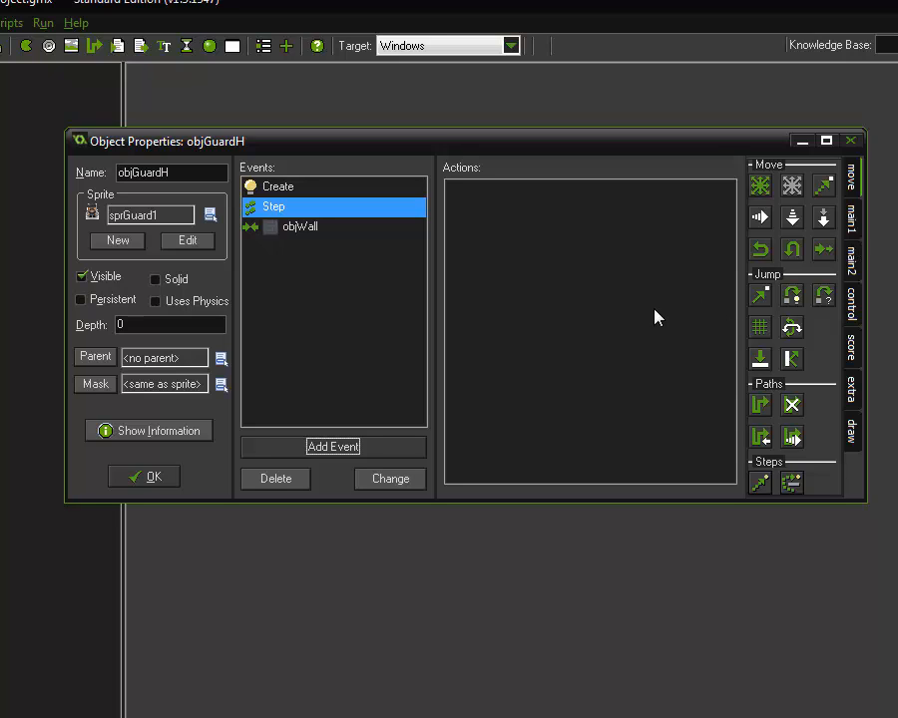
mouse_move(652, 318)
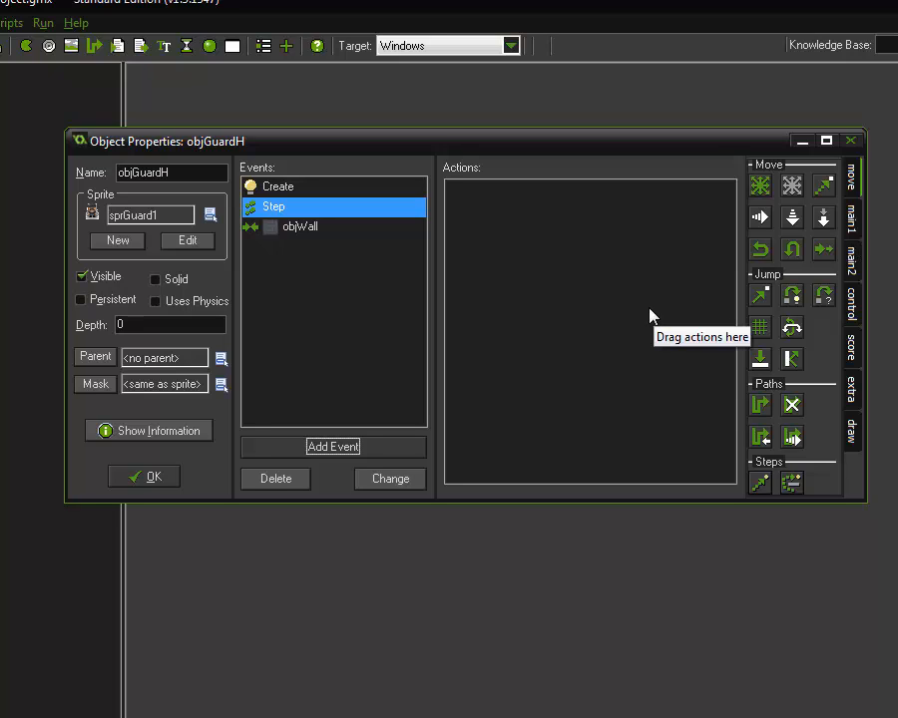
mouse_move(652, 317)
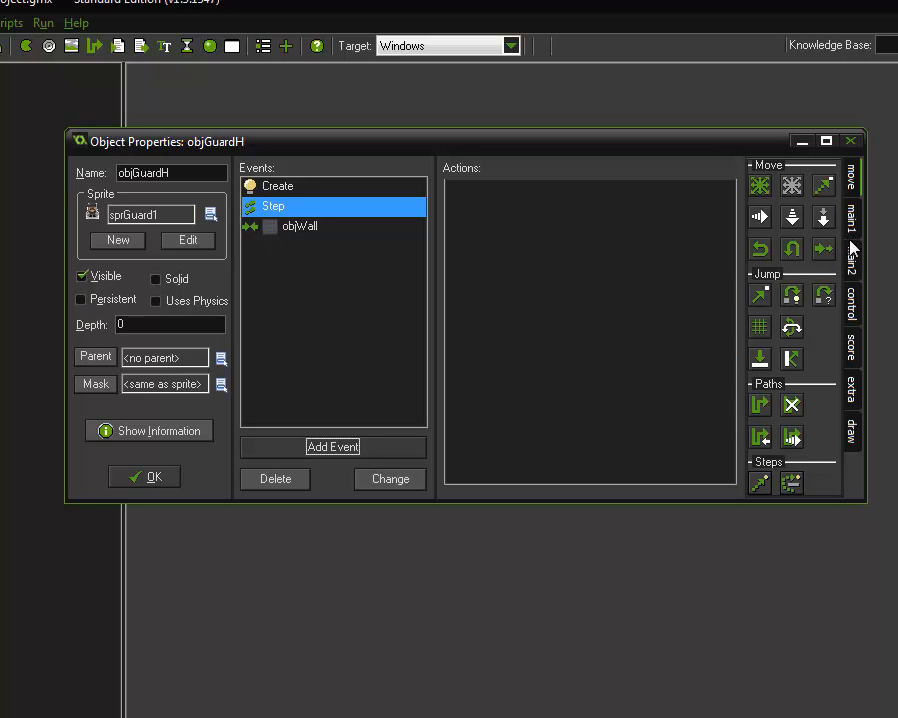
Add a Test Chance action with 50 sides to the Step event
left_click(850, 307)
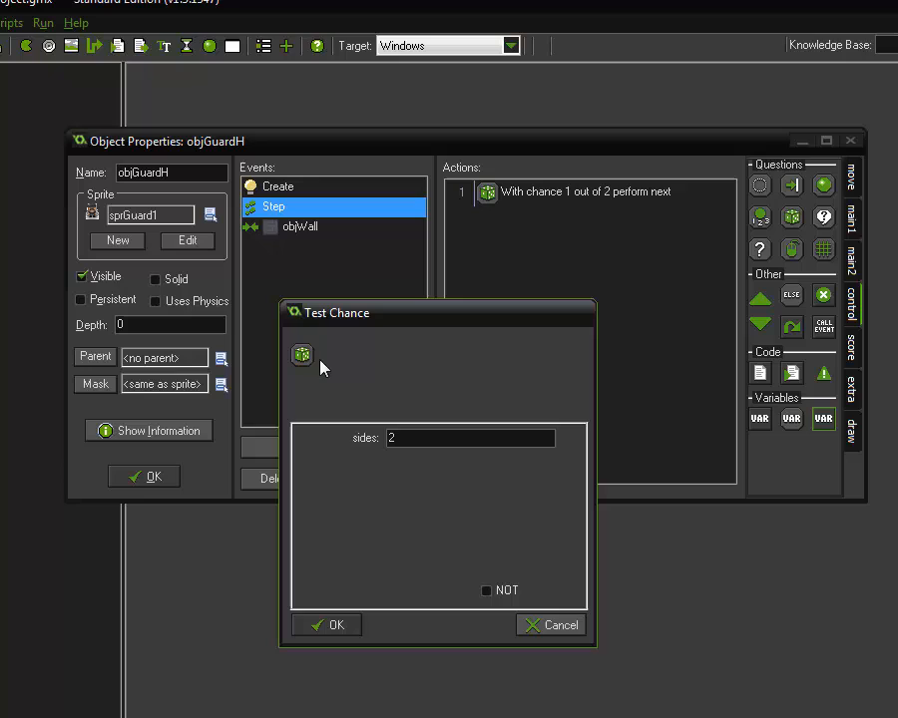
mouse_move(377, 390)
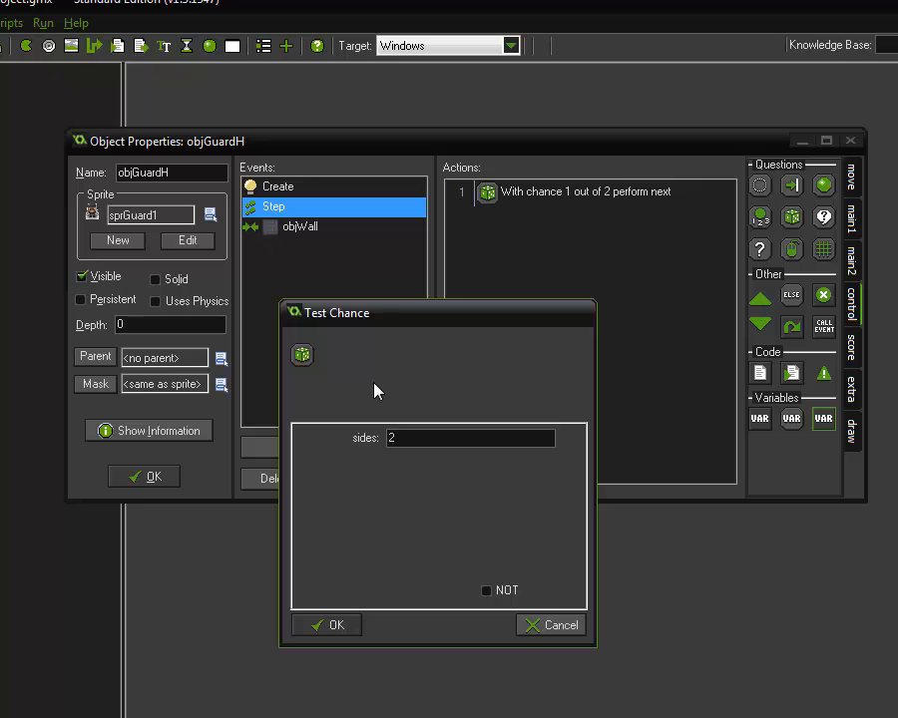
left_click(469, 438)
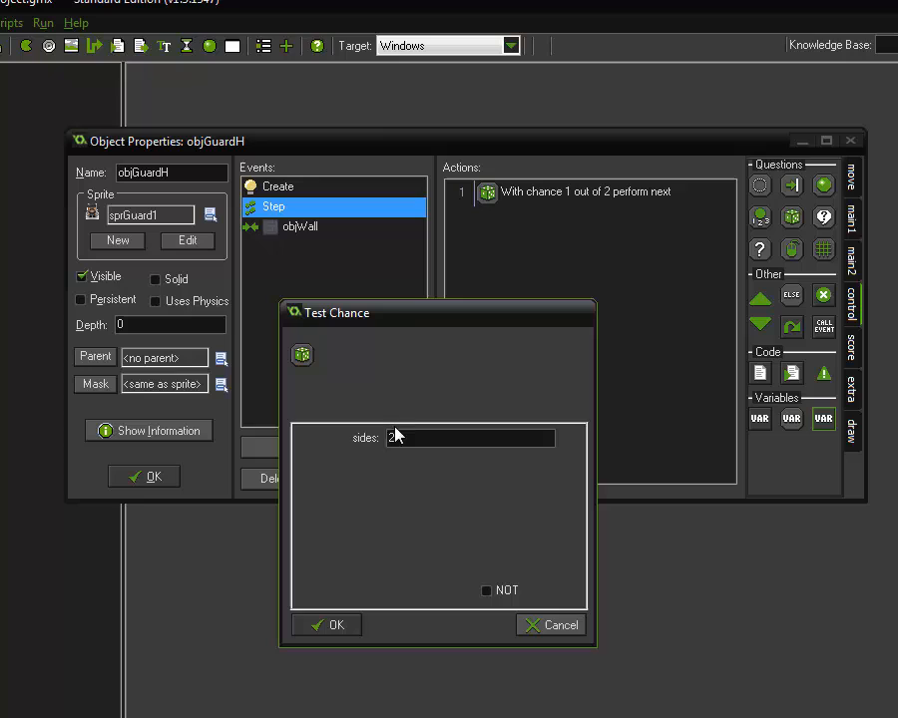
type("50")
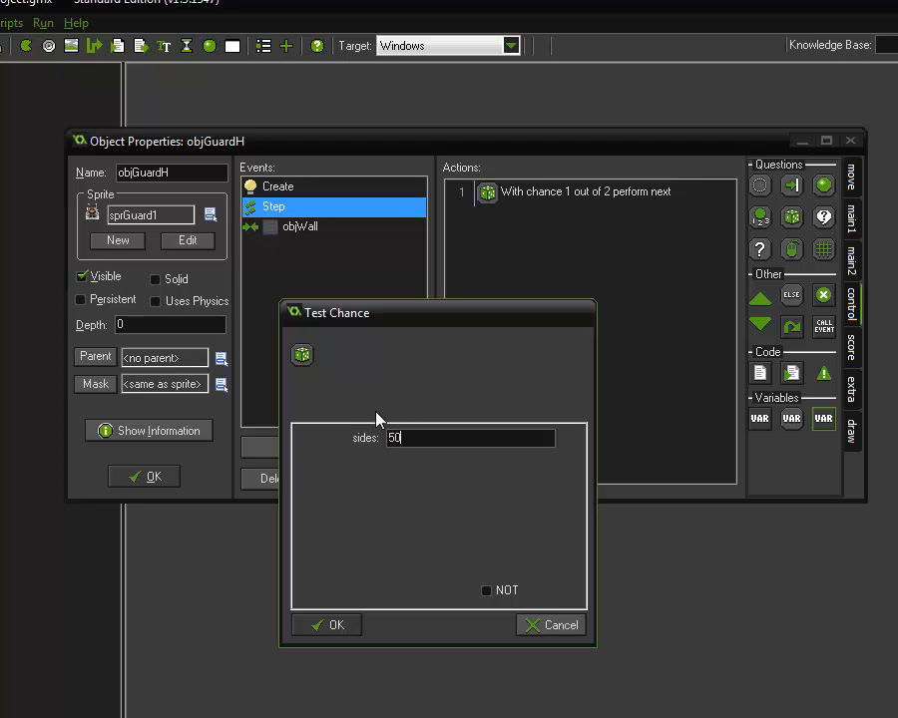
mouse_move(377, 473)
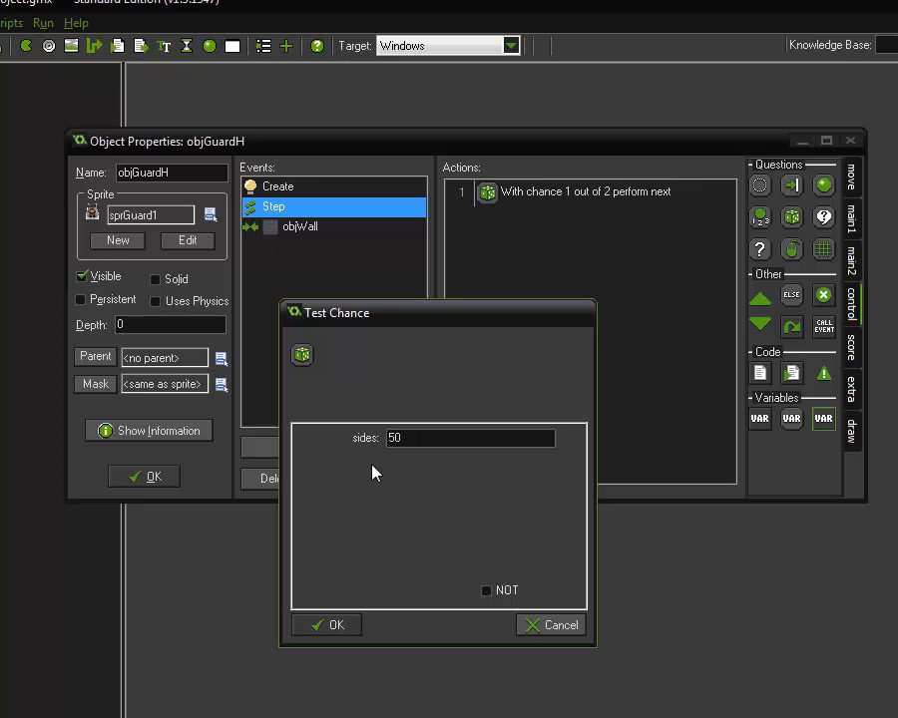
mouse_move(371, 481)
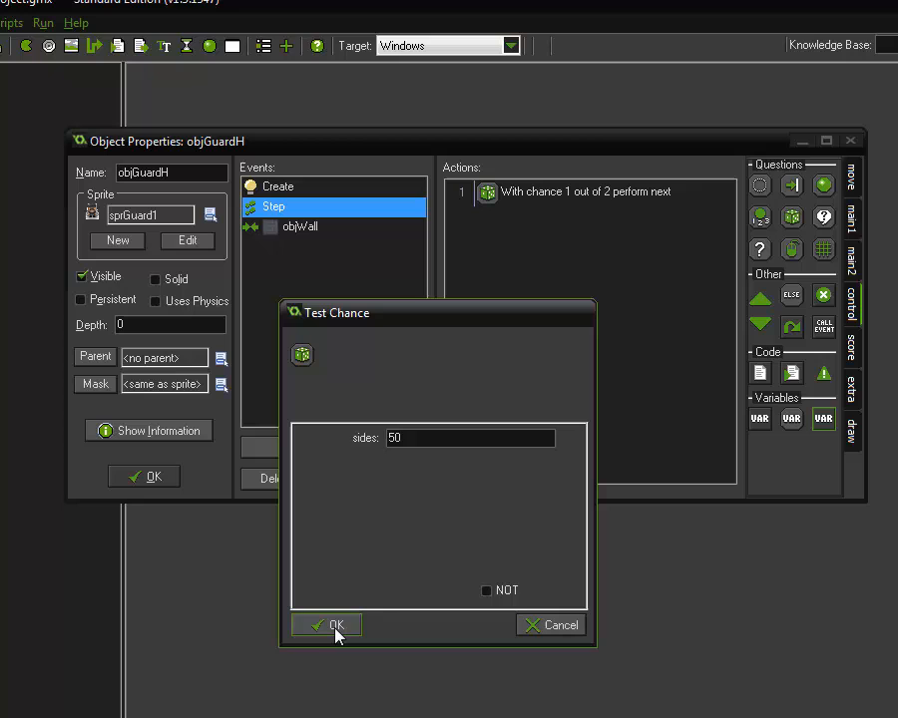
left_click(326, 626)
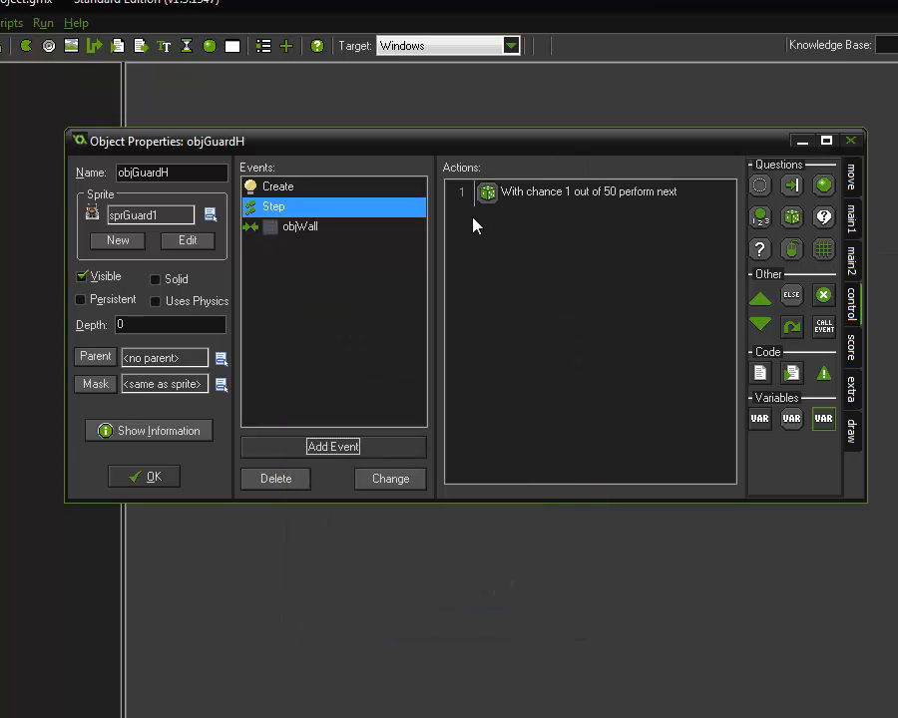
mouse_move(553, 200)
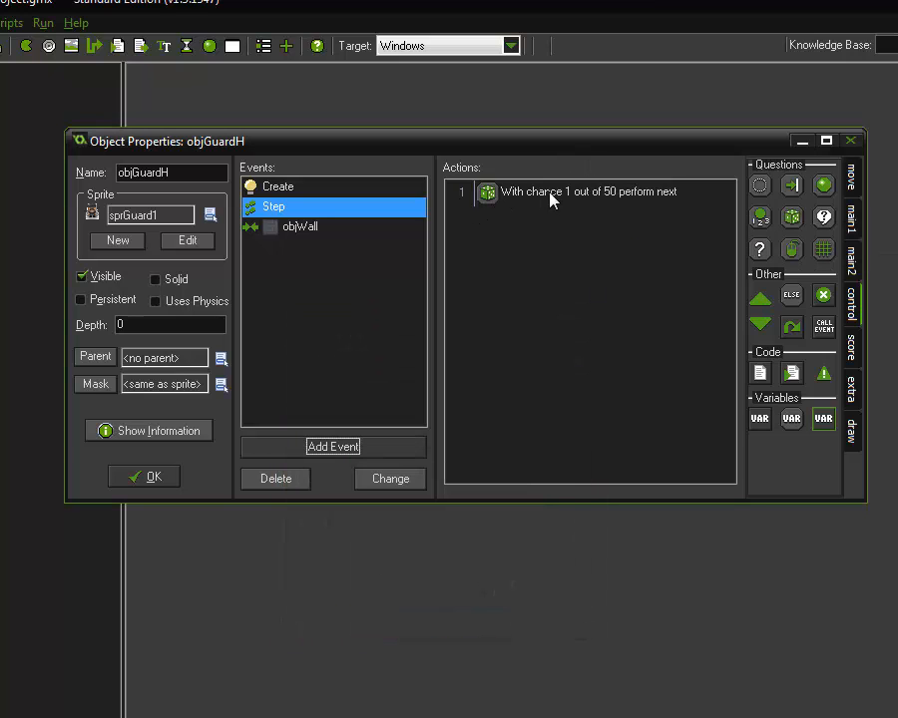
Add Start of Block and End of Block actions under the chance test
left_click(760, 294)
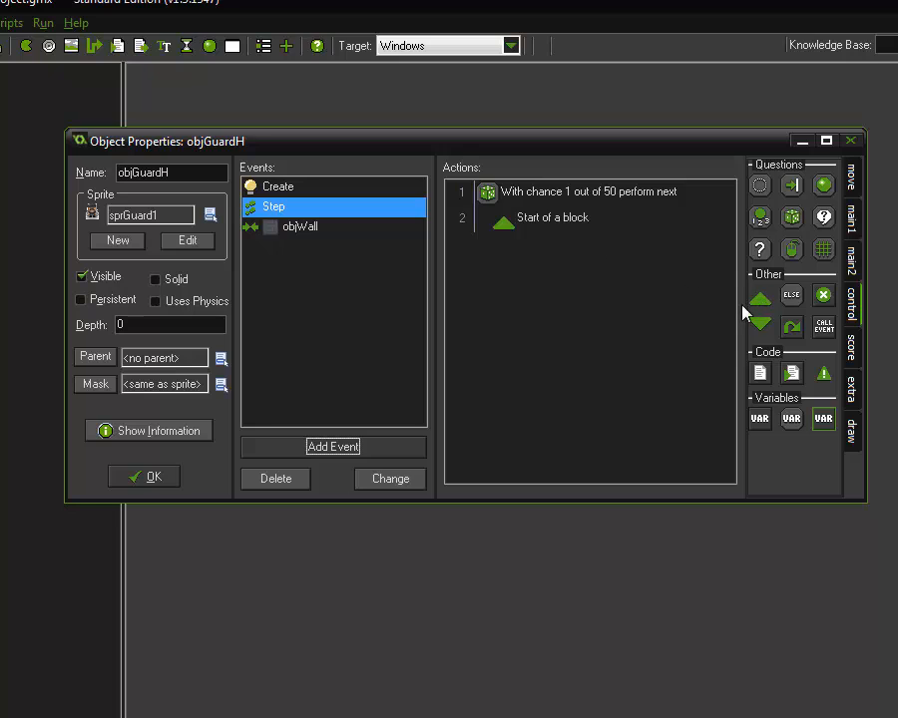
left_click(759, 326)
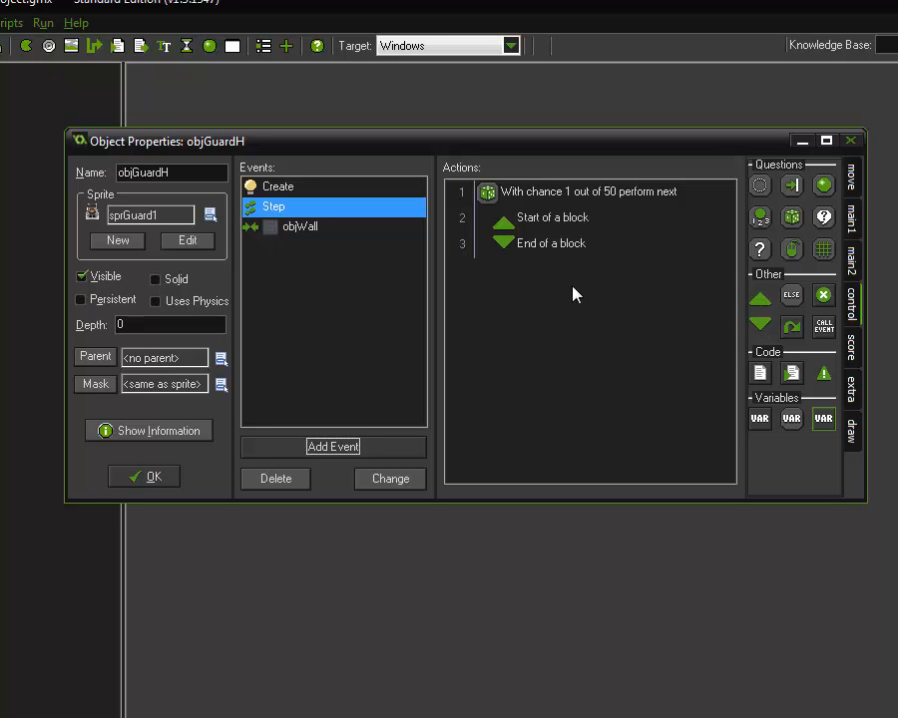
mouse_move(581, 333)
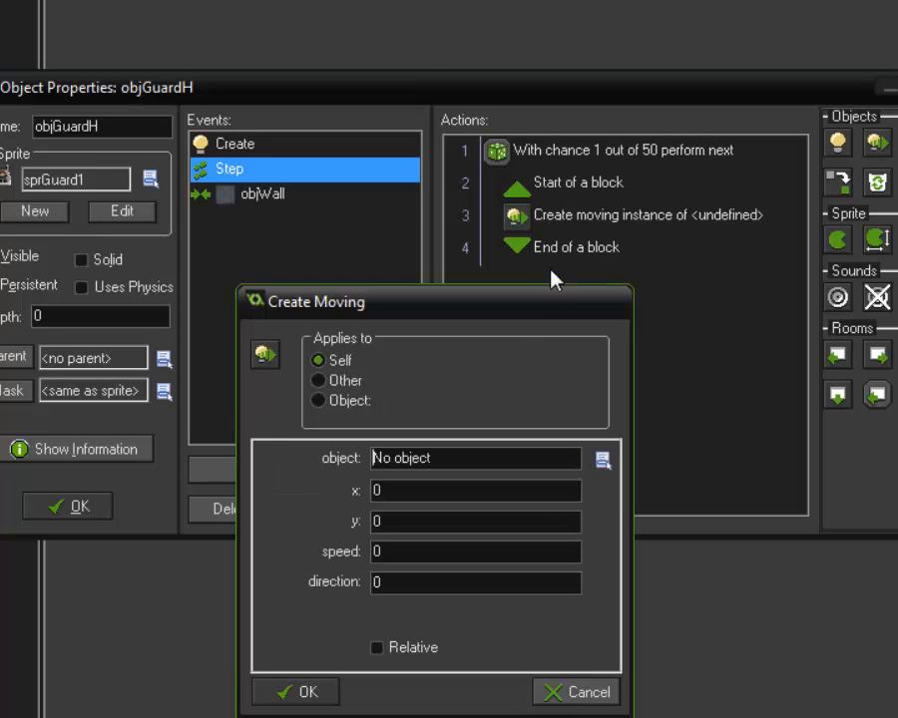
Set the Create Moving action to objBullet with speed 6 and direction 'direction'
left_click(602, 458)
type("8")
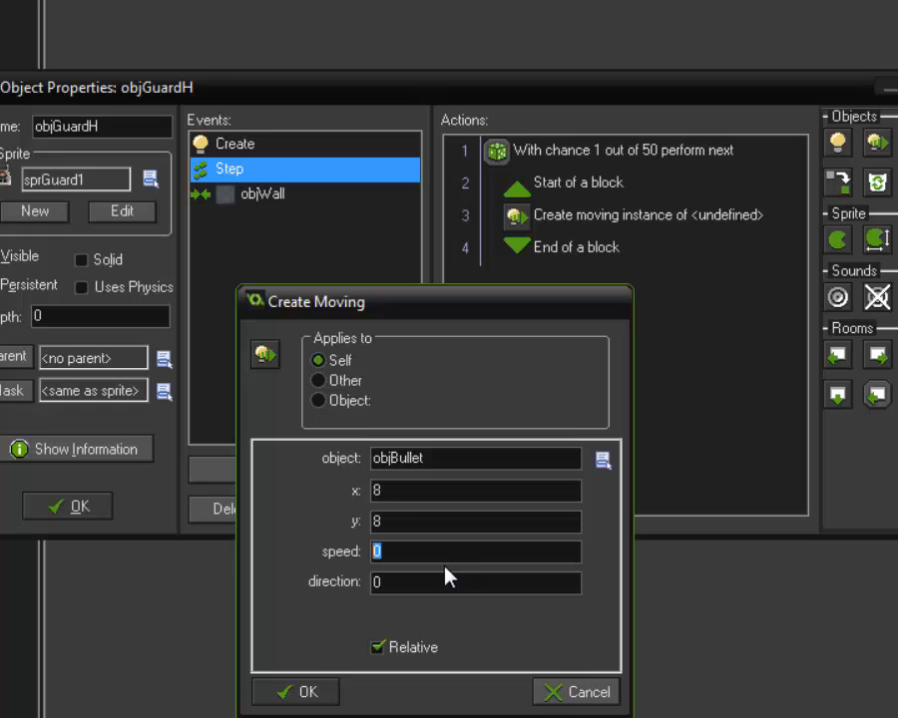
type("6")
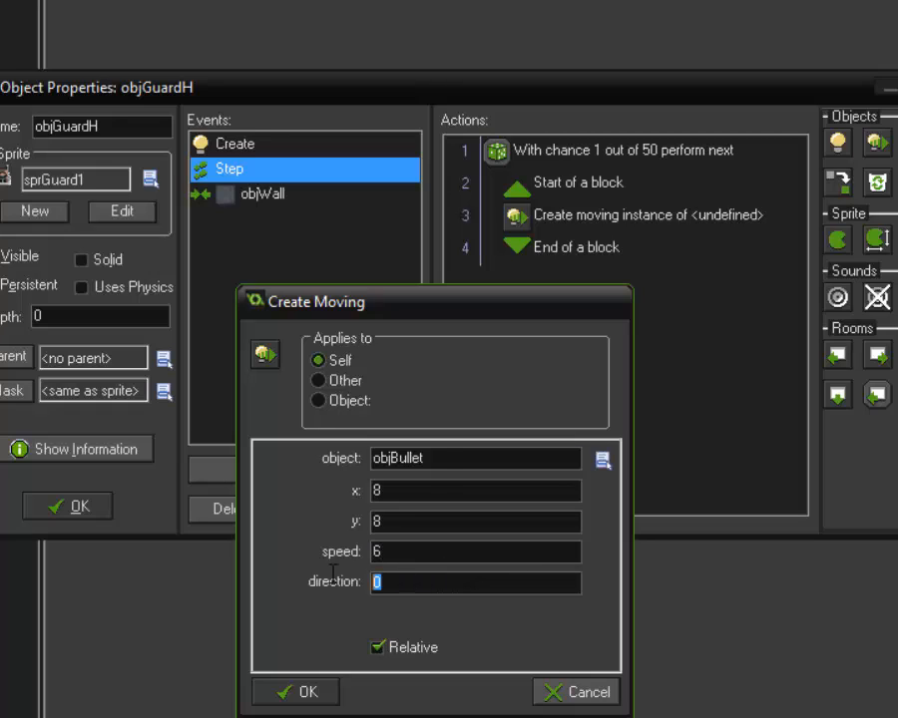
type("direction")
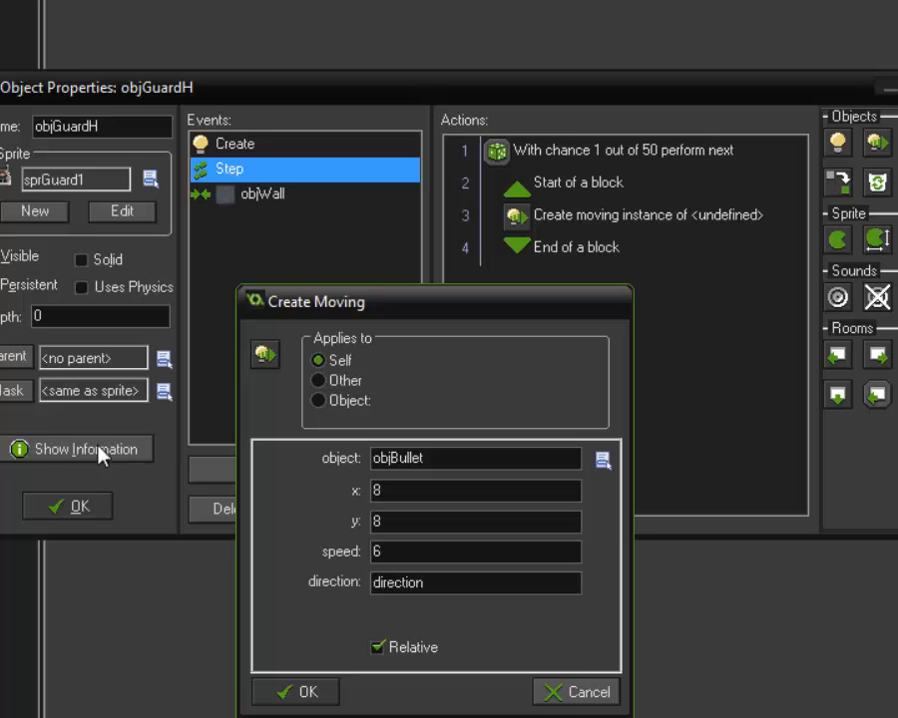
mouse_move(100, 146)
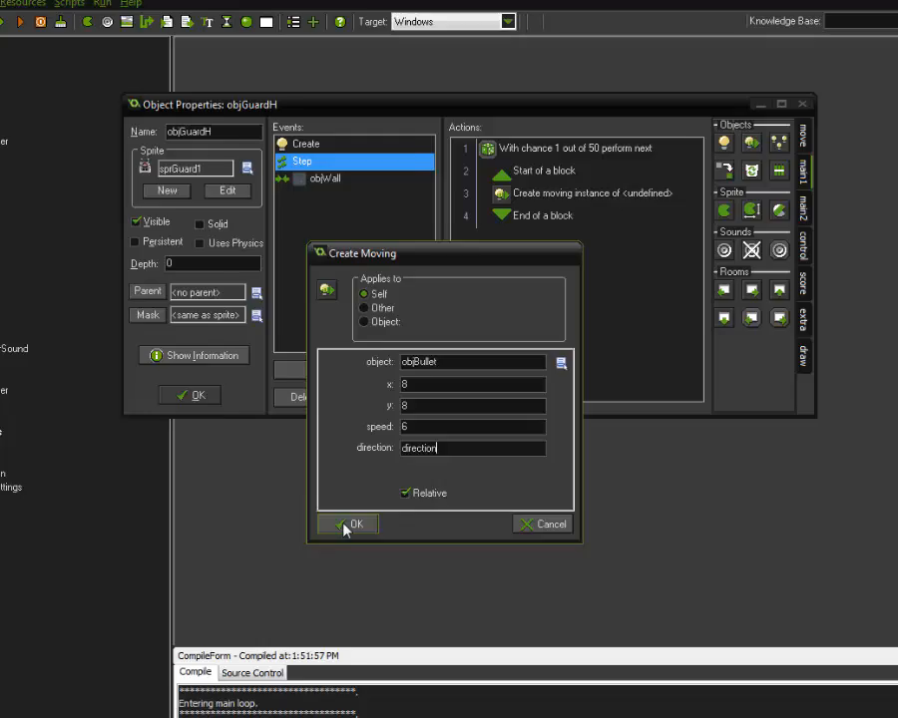
Confirm the Create Moving objBullet action and test-run the game
left_click(349, 524)
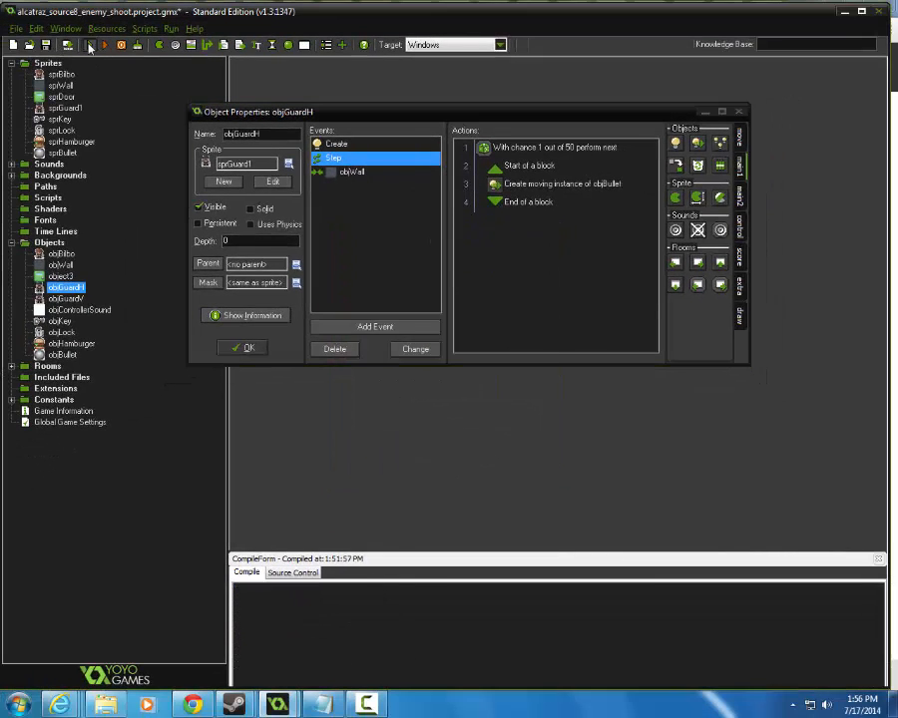
left_click(559, 184)
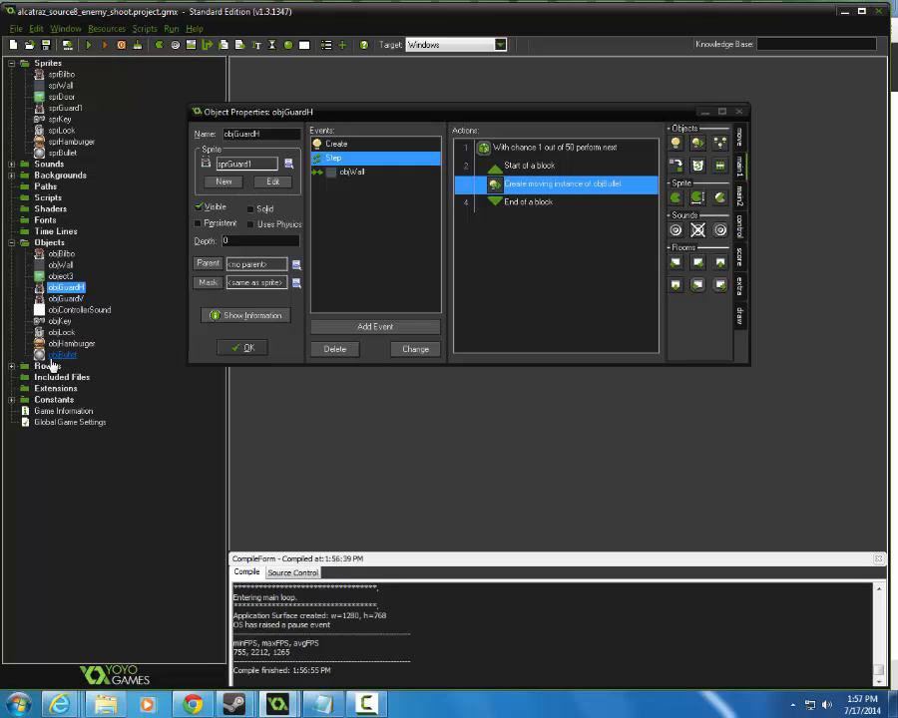
Open objBullet and add a collision event with objBilbo
double_click(62, 367)
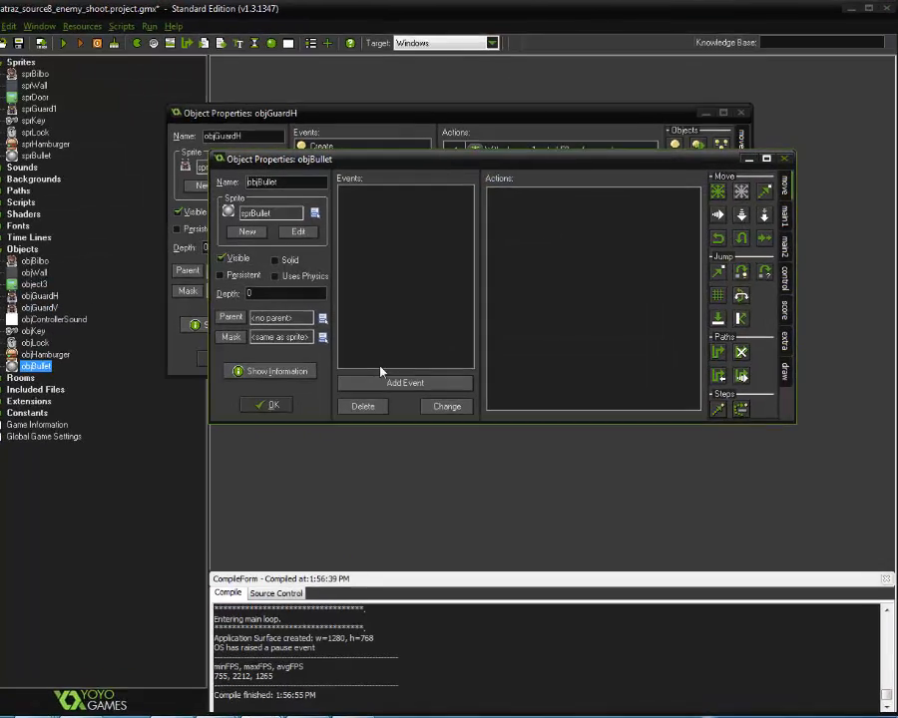
left_click(405, 382)
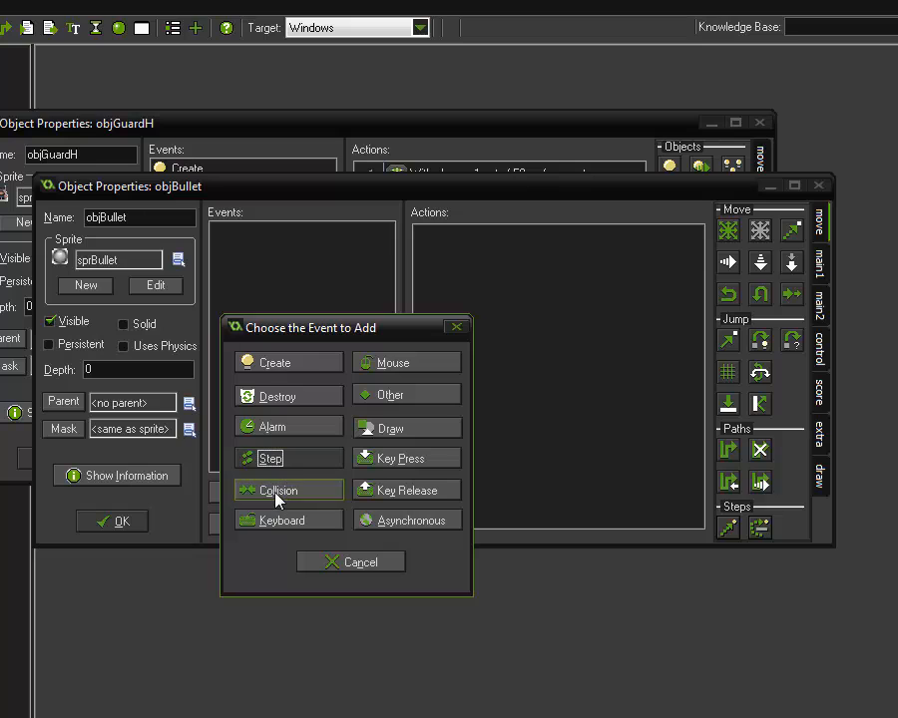
left_click(283, 490)
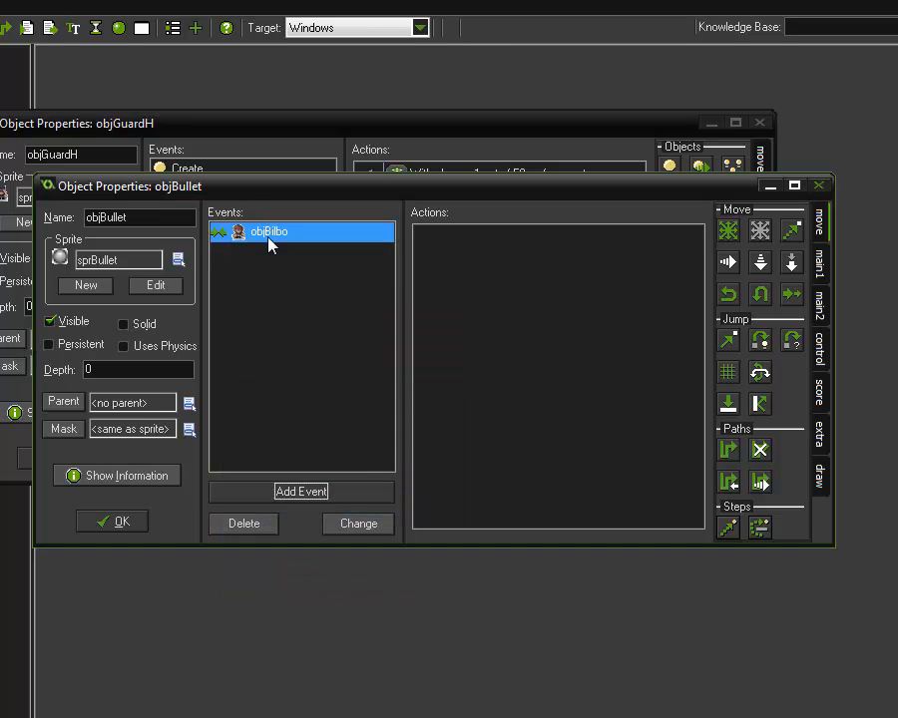
Add a Jump to Start action applied to Other
left_click(819, 264)
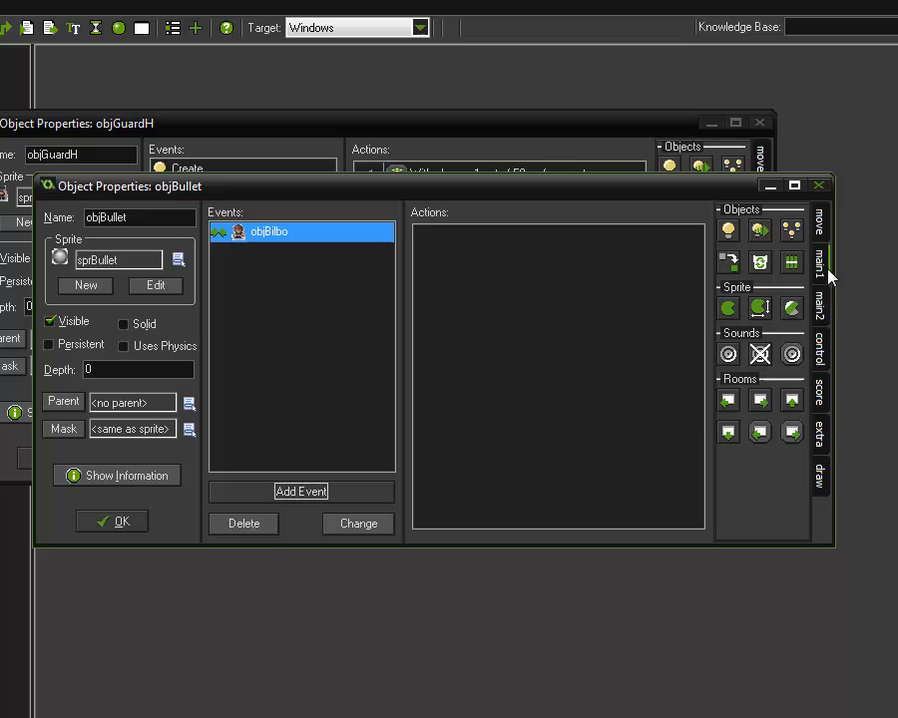
left_click(819, 222)
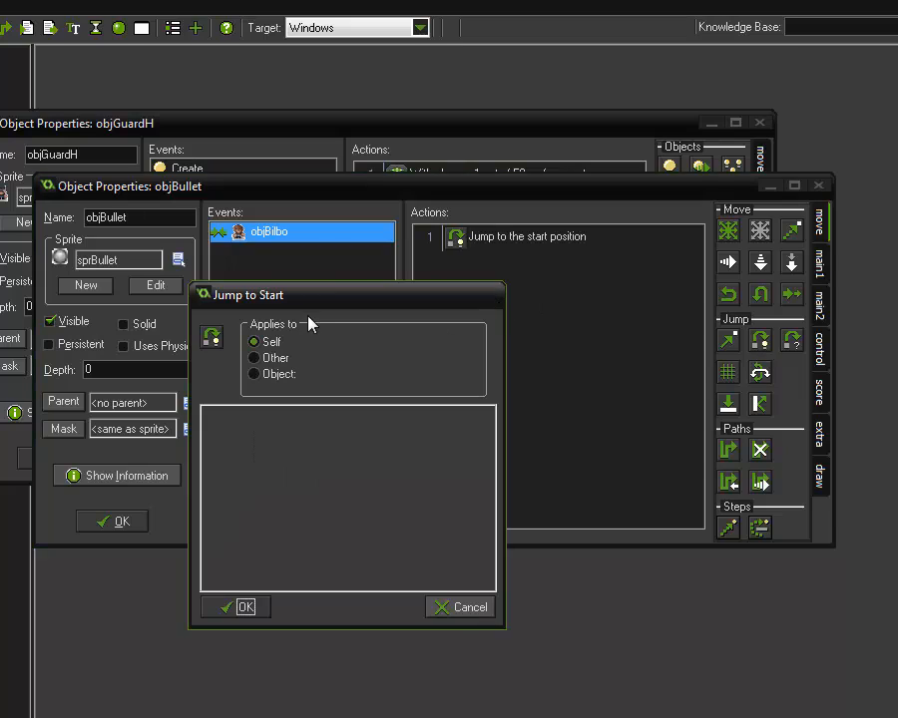
mouse_move(228, 281)
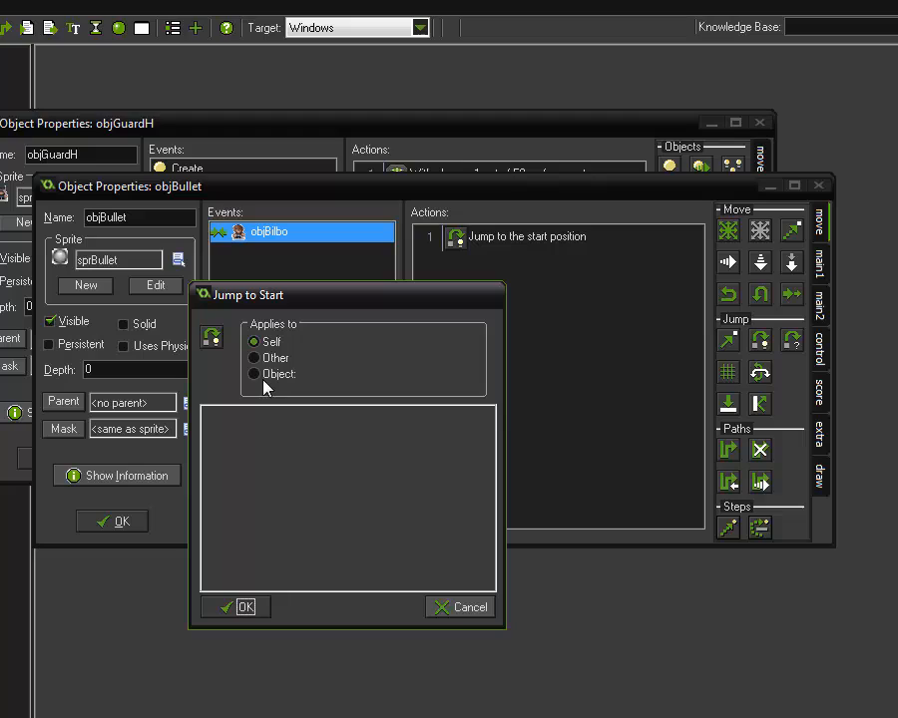
mouse_move(108, 232)
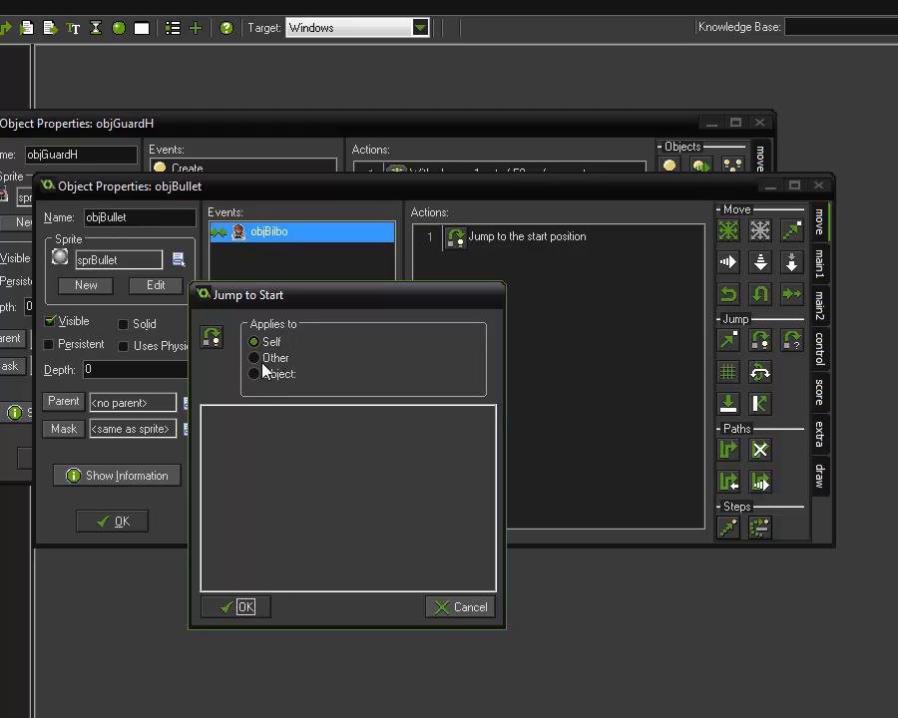
left_click(254, 358)
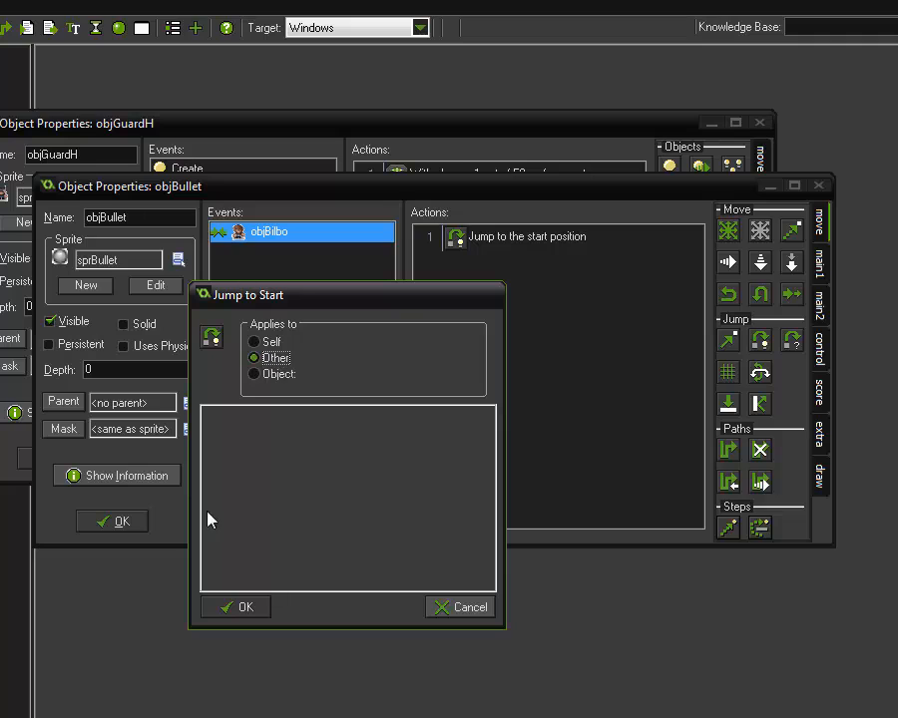
Confirm Jump to Start and find Destroy Instance among the action tabs
left_click(236, 606)
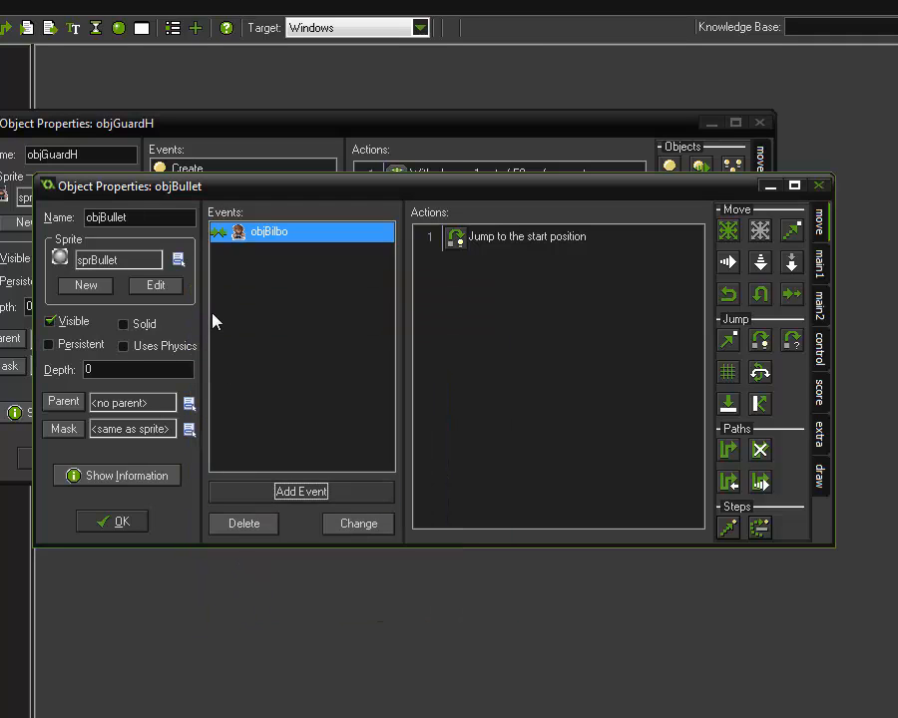
mouse_move(833, 294)
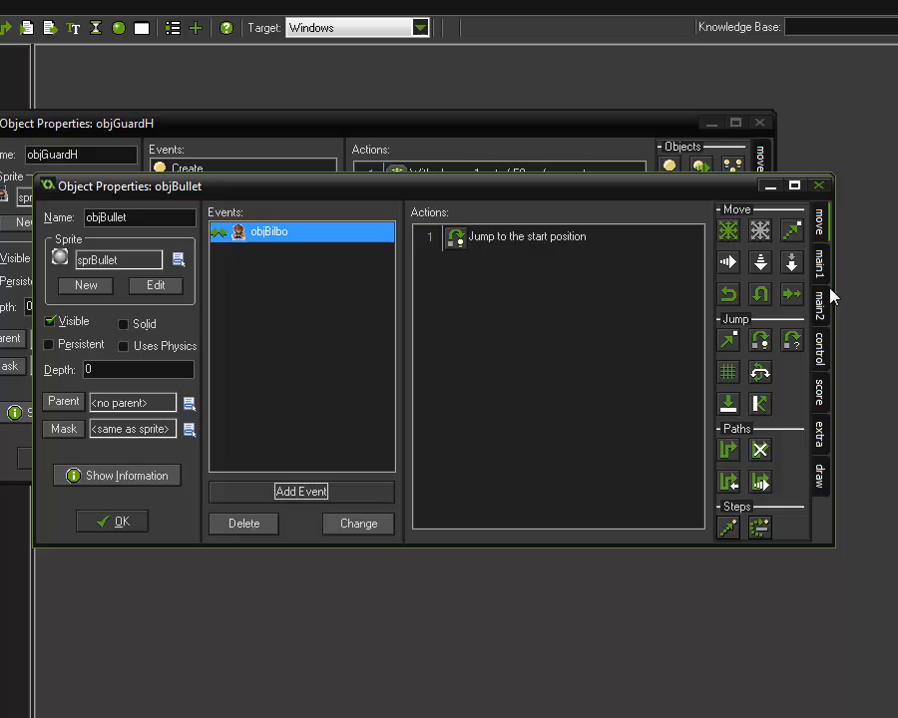
mouse_move(823, 313)
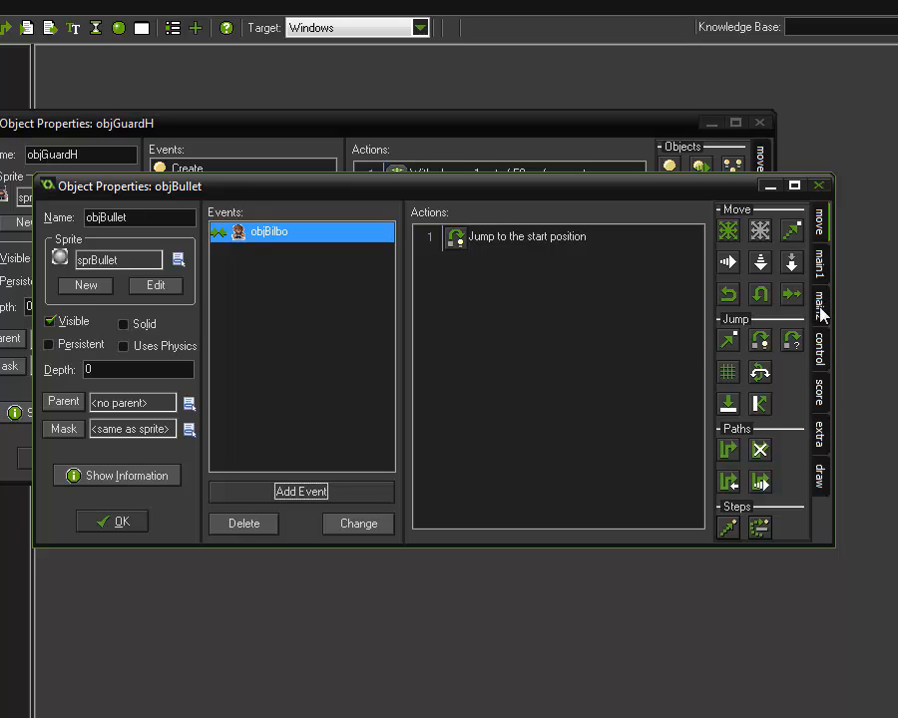
left_click(820, 341)
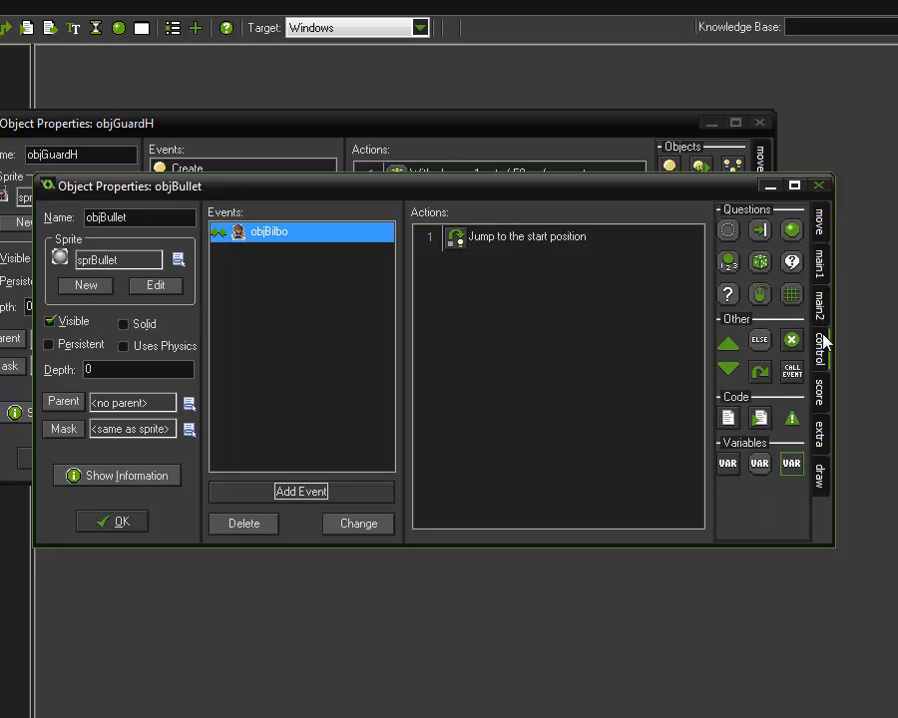
left_click(819, 299)
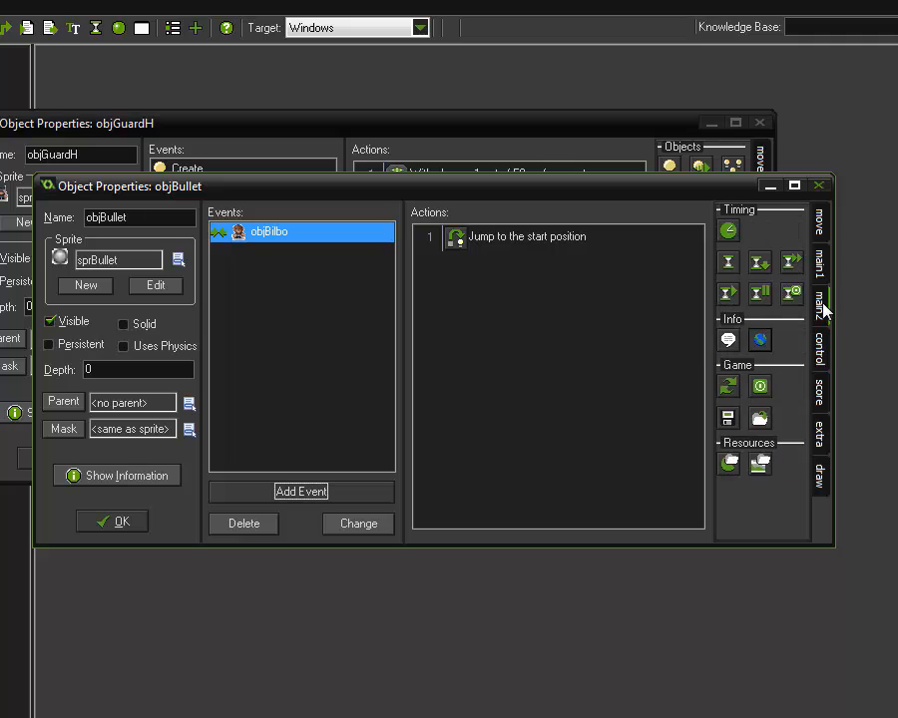
left_click(819, 263)
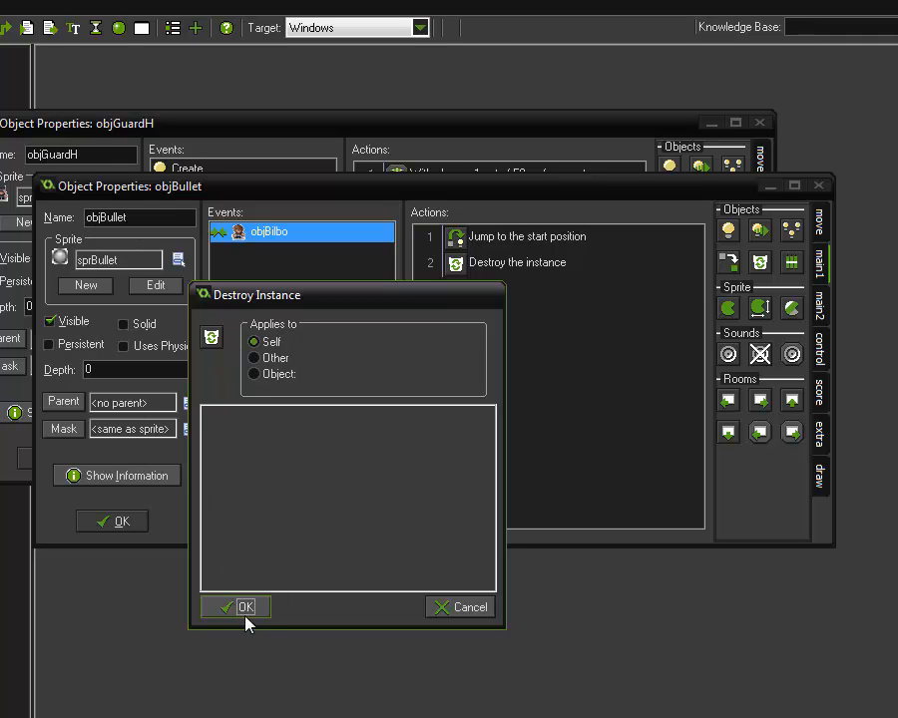
Add and confirm the Destroy Instance action for the bullet
left_click(245, 607)
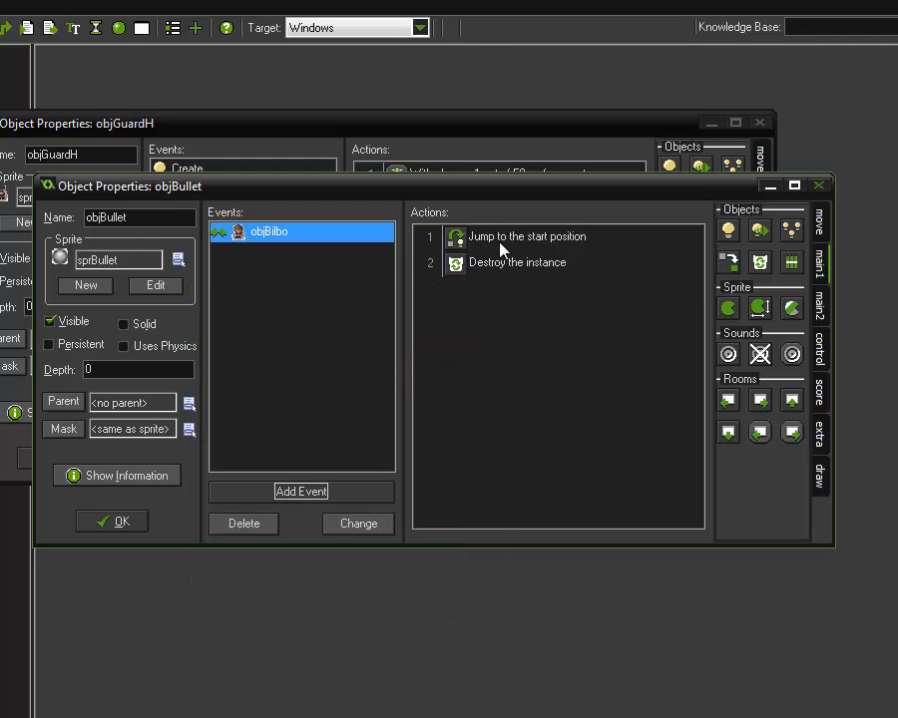
left_click(527, 236)
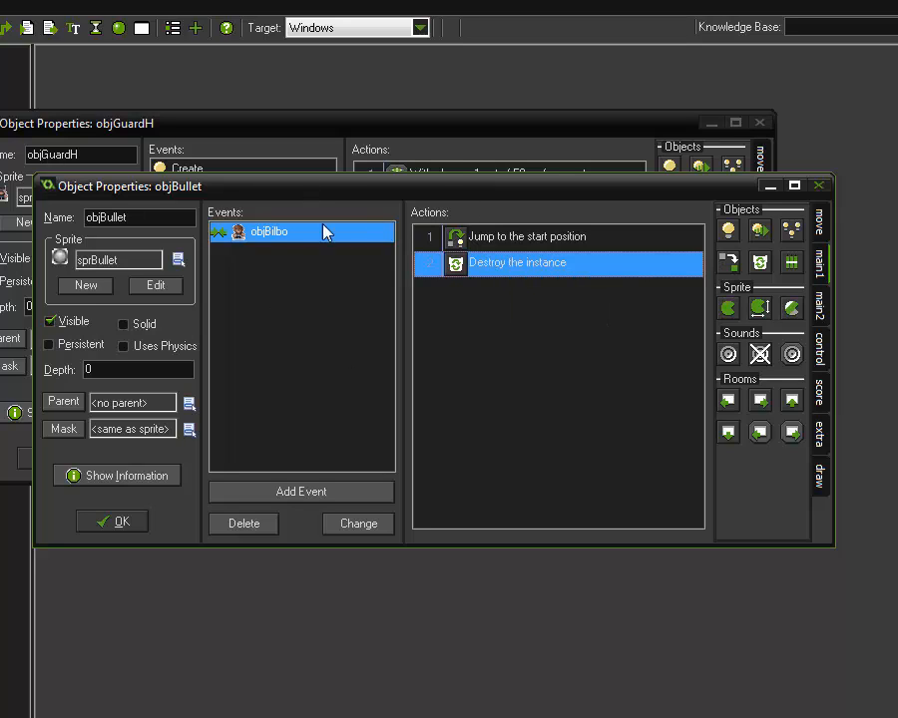
mouse_move(300, 491)
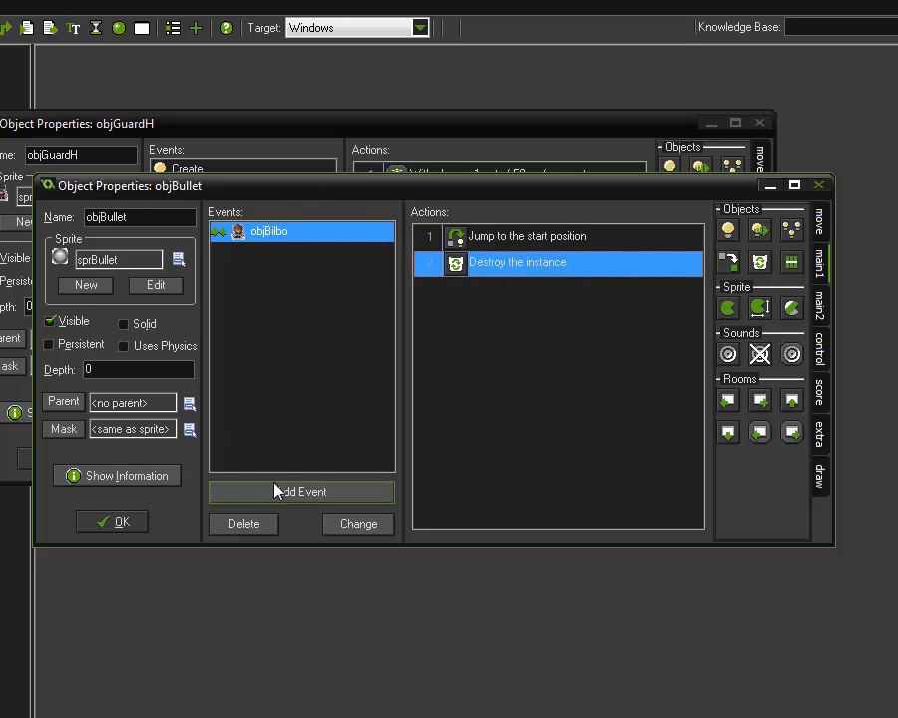
Add an objWall collision event that destroys the bullet
left_click(301, 491)
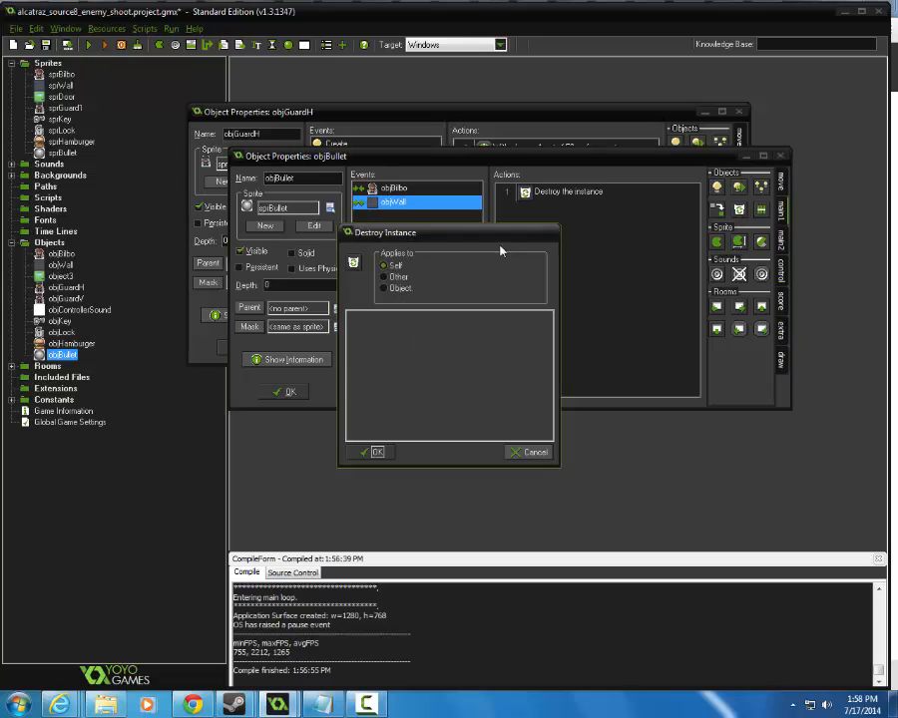
left_click(377, 452)
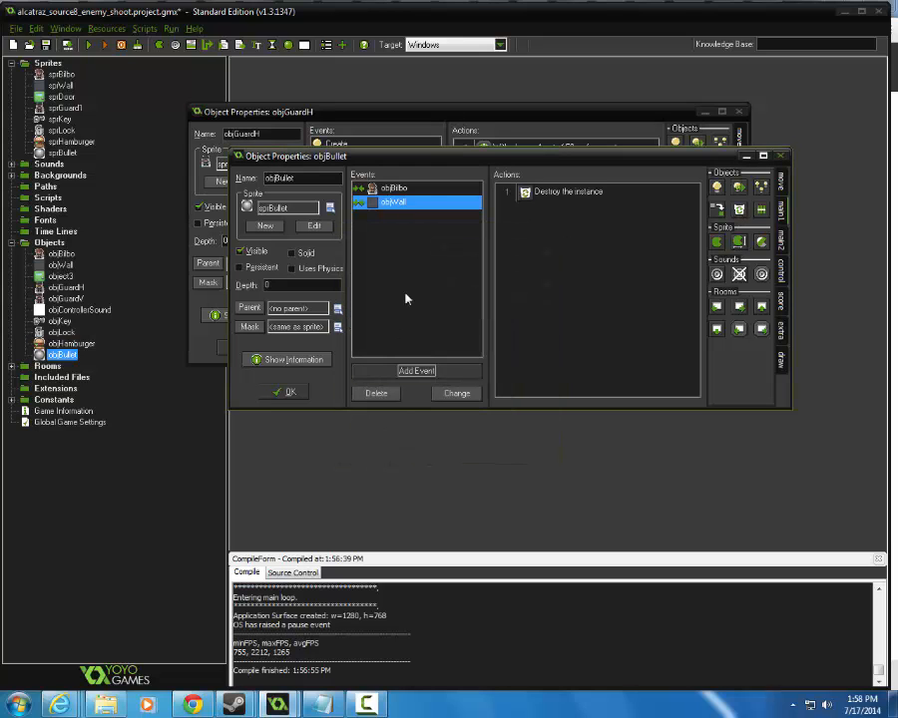